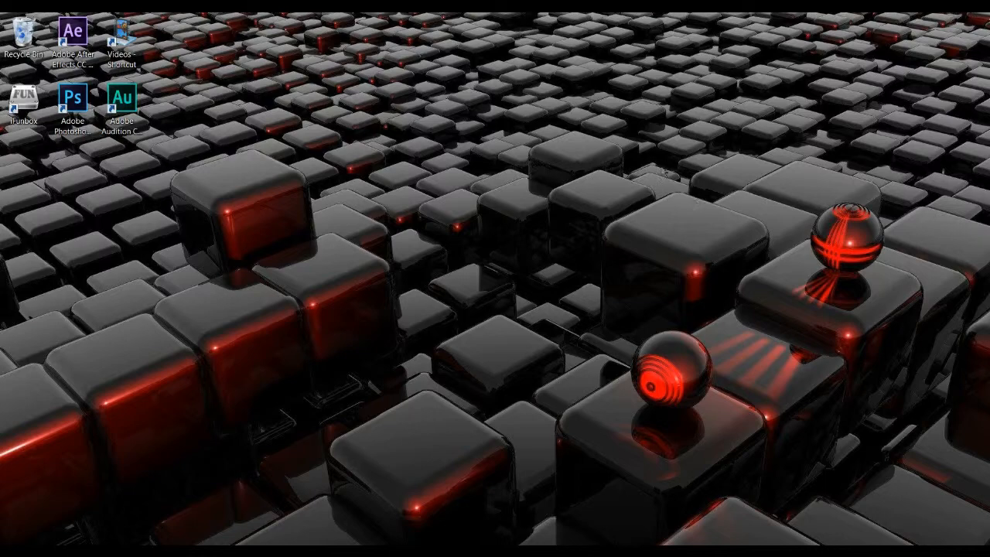
mouse_move(461, 307)
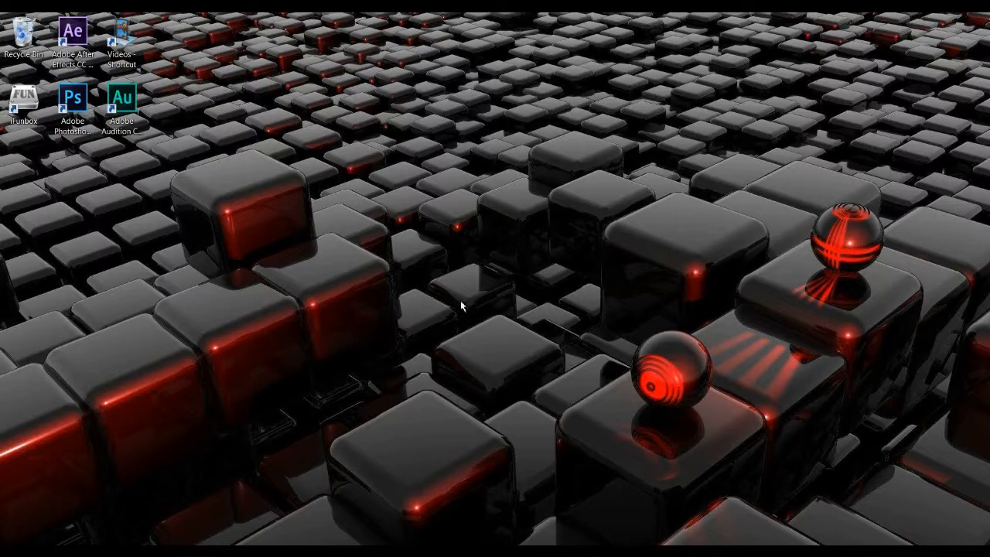
mouse_move(3, 518)
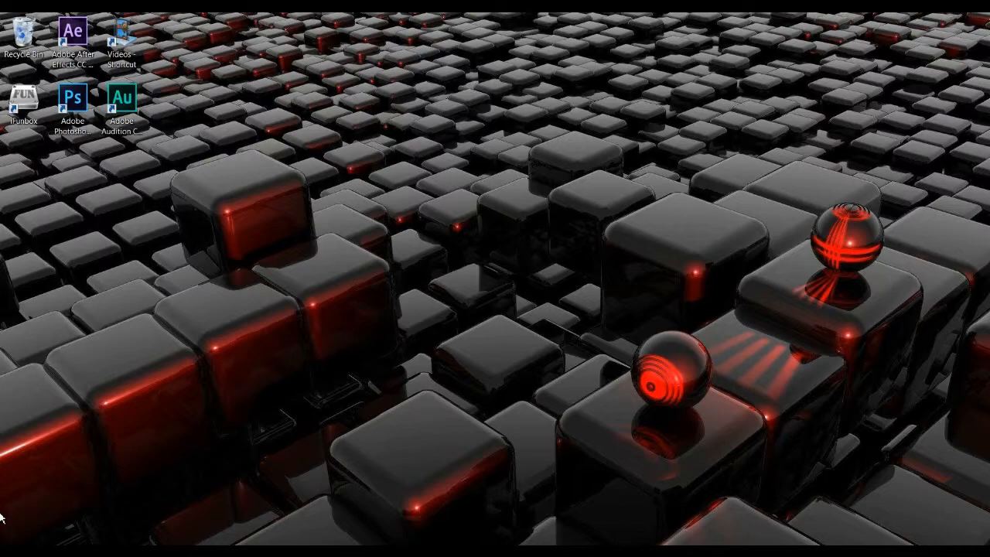
Show Control Panel as Large icons, place the Sound shortcut on the desktop, and close Control Panel
left_click(15, 554)
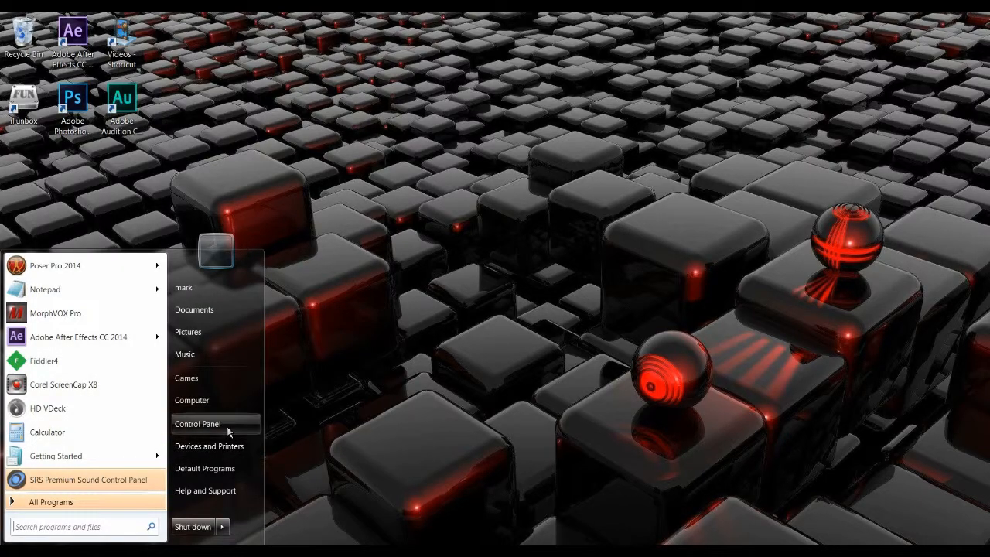
left_click(198, 424)
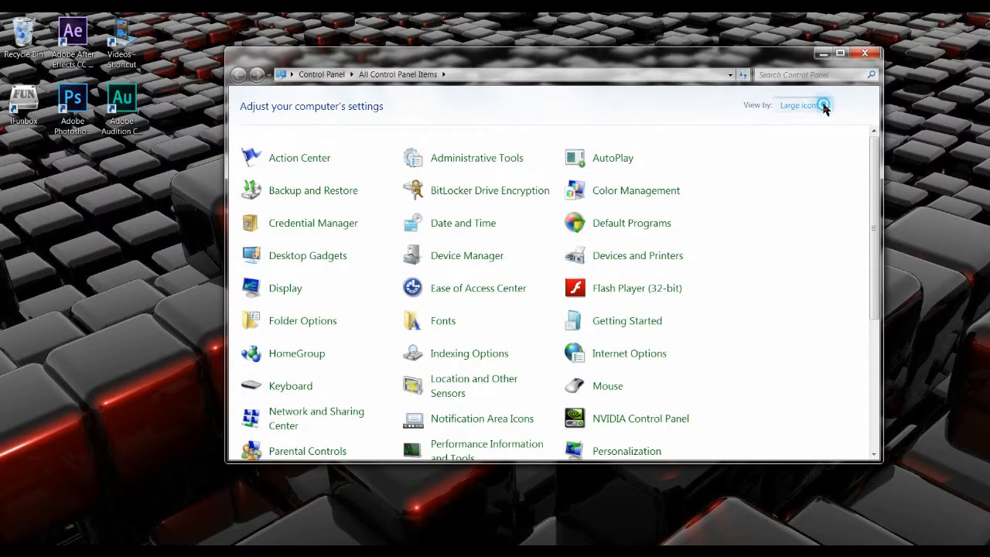
left_click(801, 105)
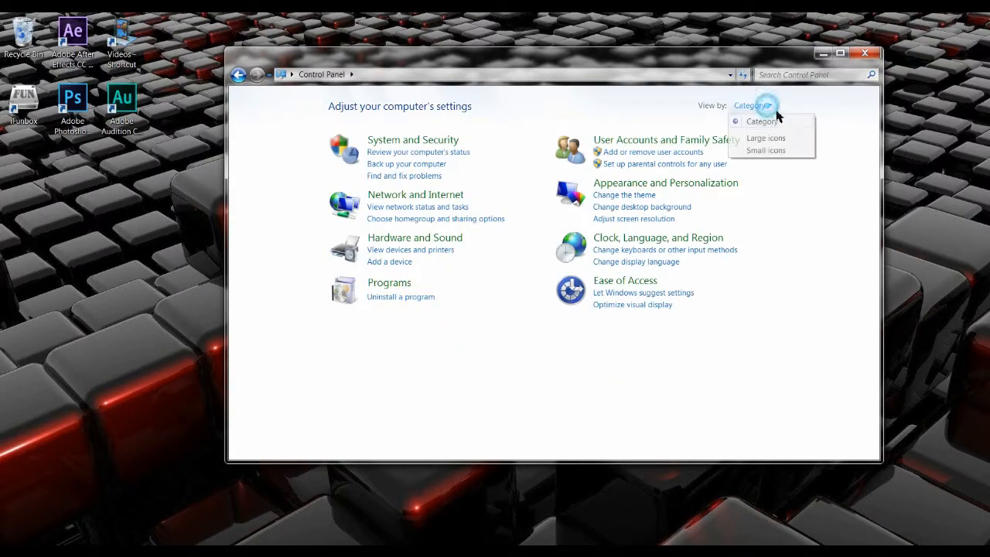
left_click(764, 136)
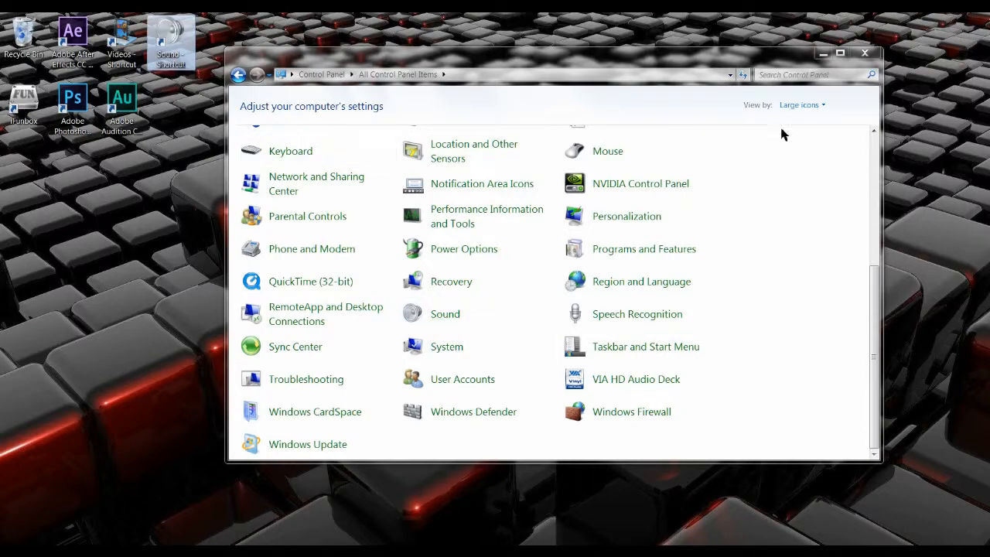
left_click(864, 52)
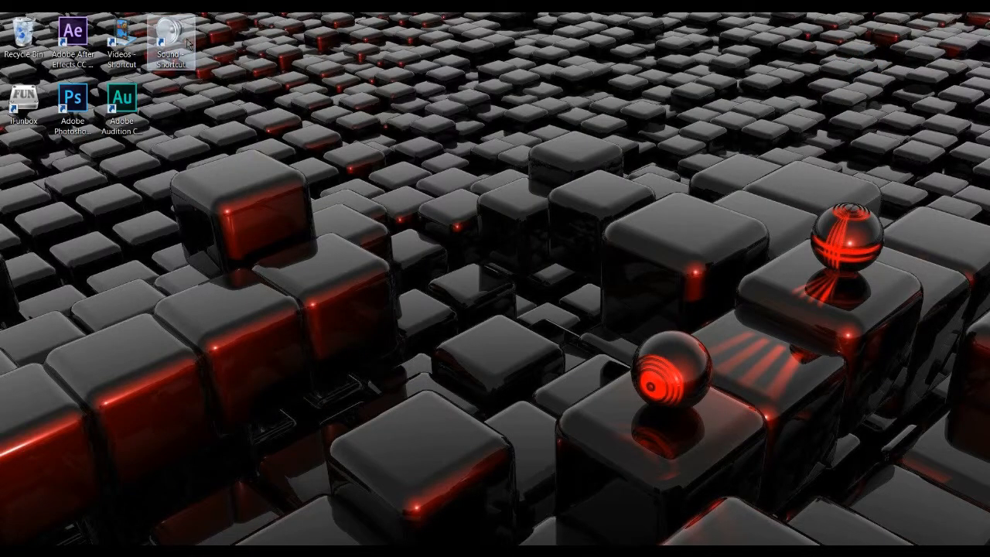
Launch Sound from the desktop shortcut and bring up the Speakers device properties
double_click(164, 38)
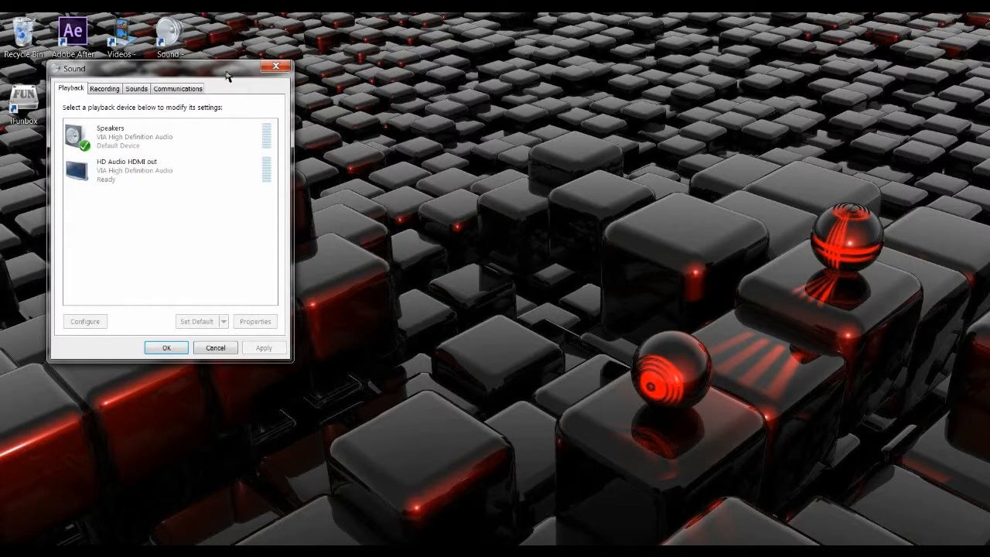
right_click(405, 157)
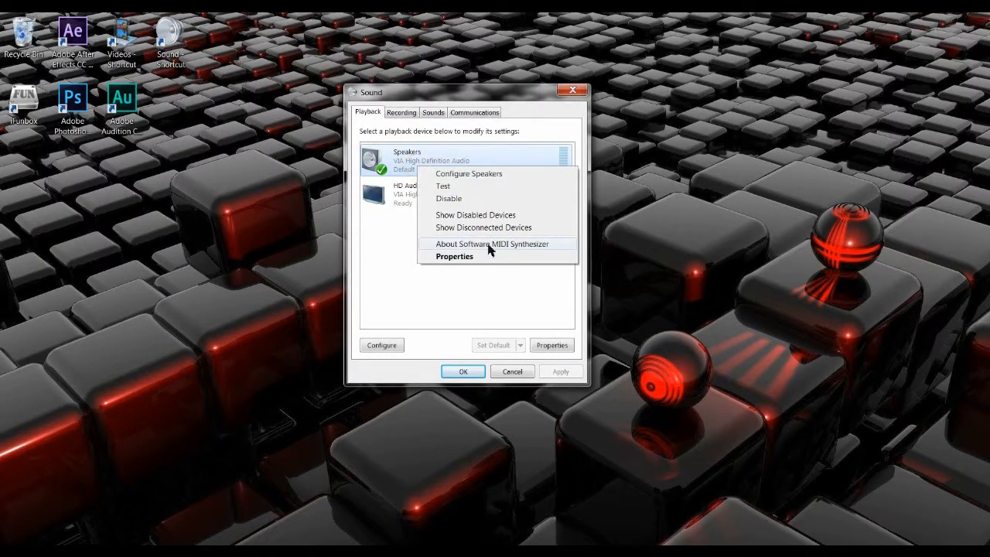
left_click(455, 257)
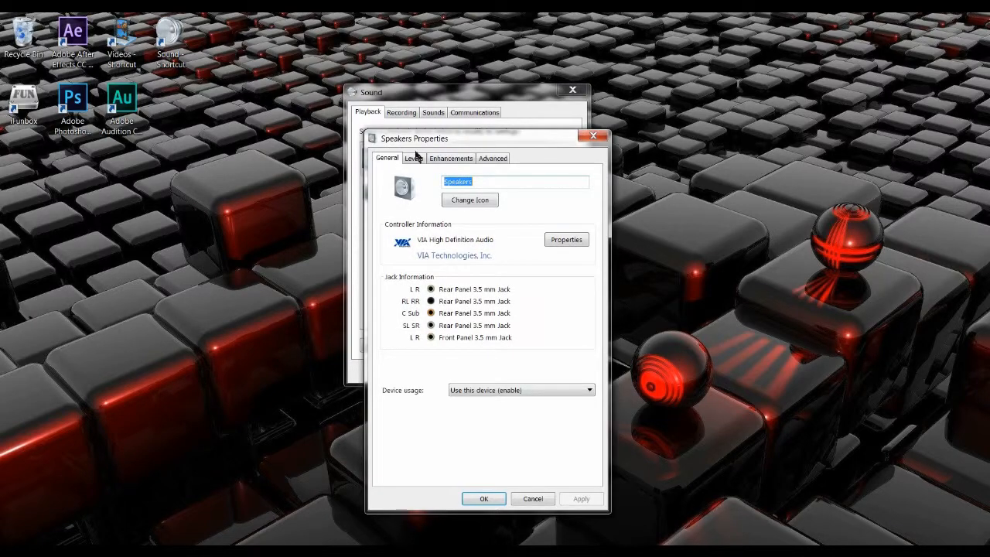
Review the Speakers Enhancements and Advanced settings, then close Speakers Properties unchanged
left_click(450, 158)
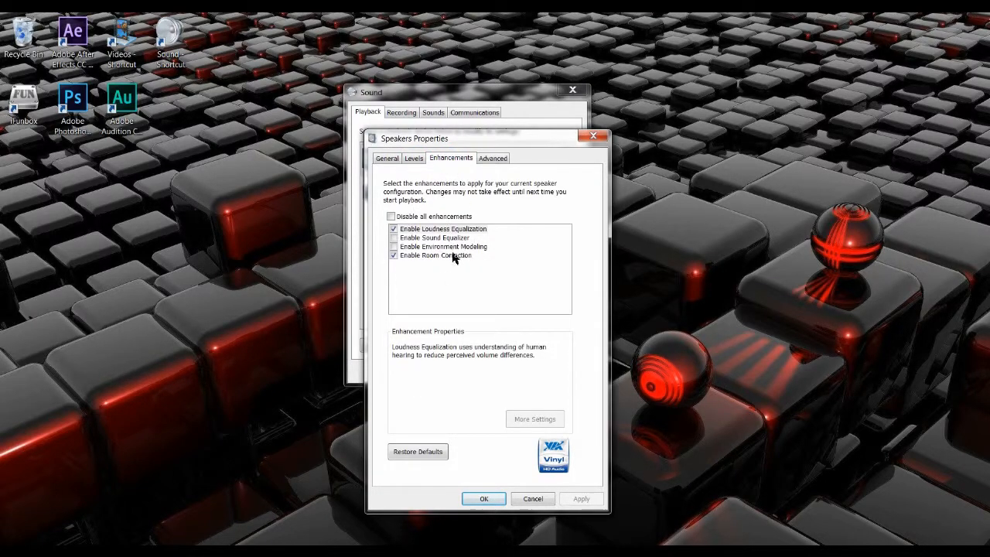
left_click(492, 158)
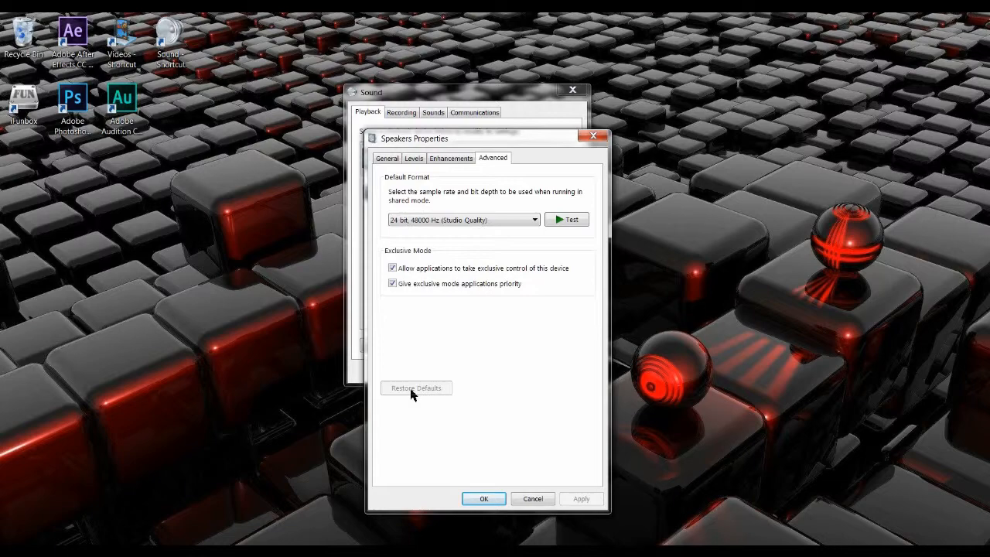
left_click(450, 157)
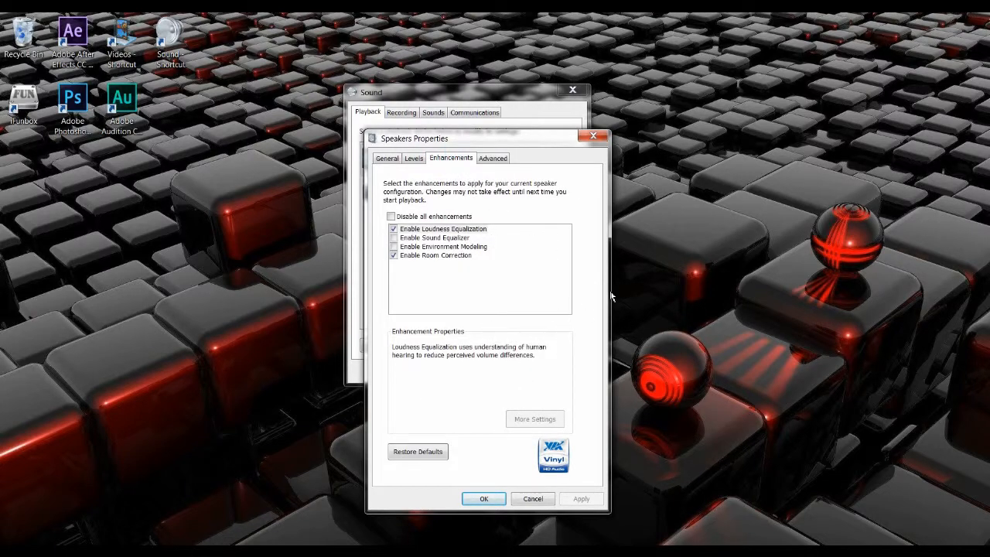
mouse_move(498, 307)
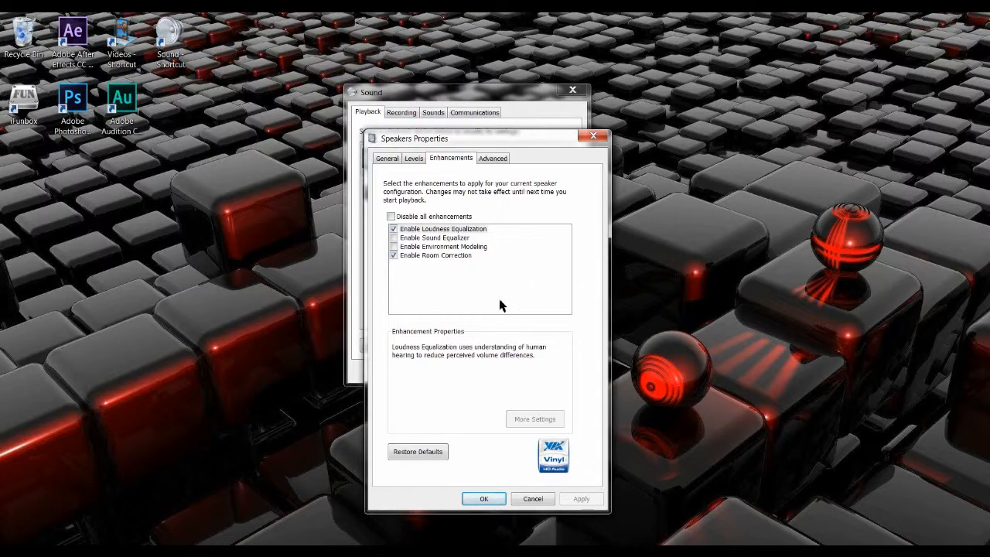
mouse_move(574, 172)
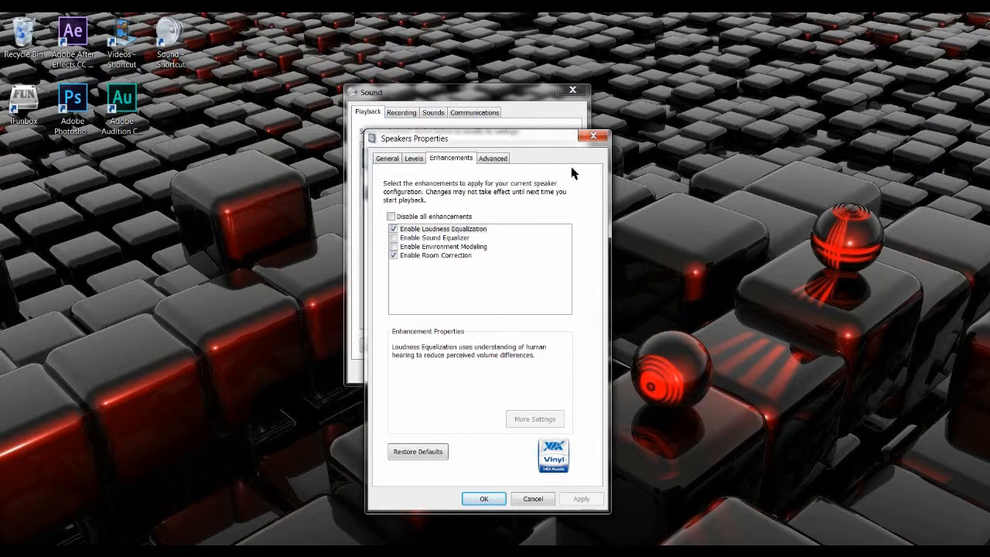
left_click(532, 498)
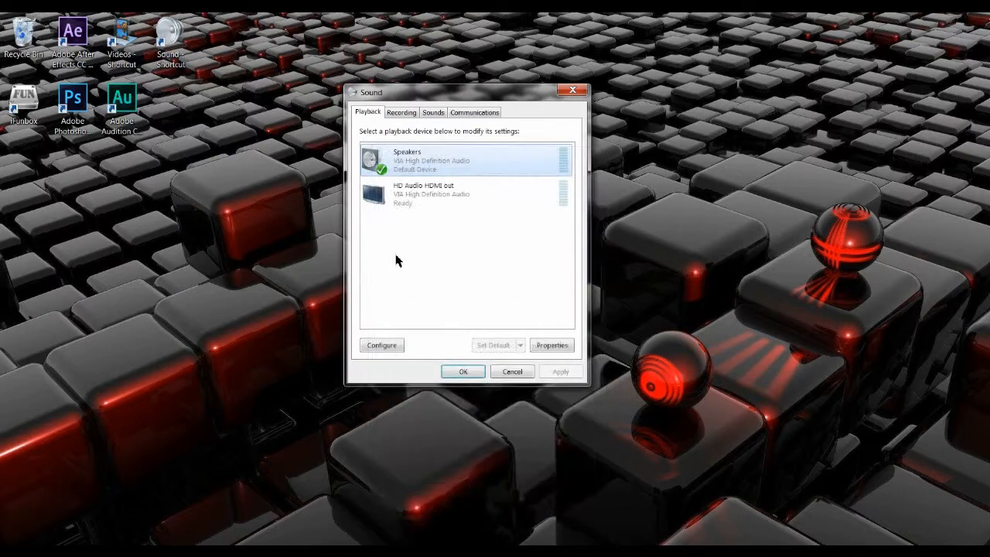
Bring up the VIA microphone's properties from the Recording list, showing its default format settings
left_click(401, 111)
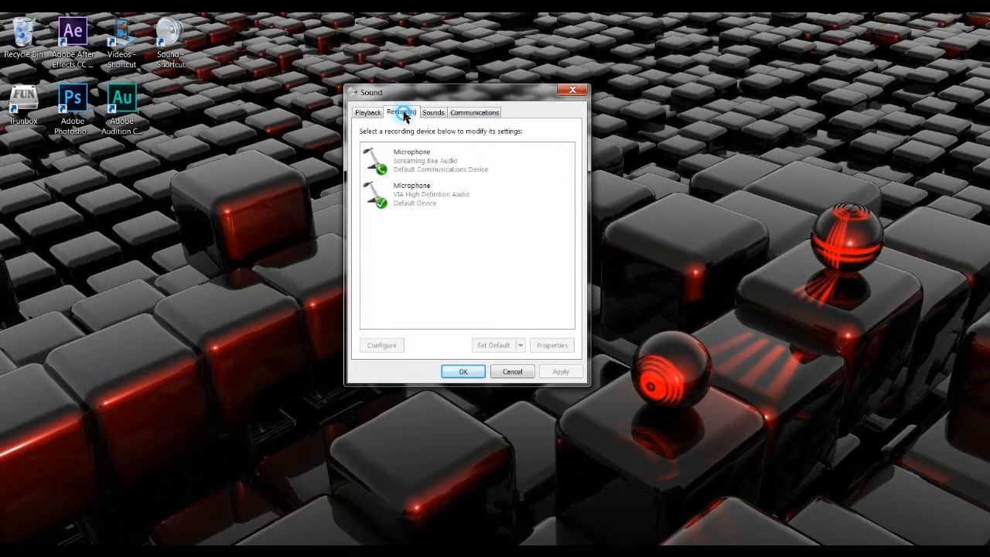
right_click(418, 193)
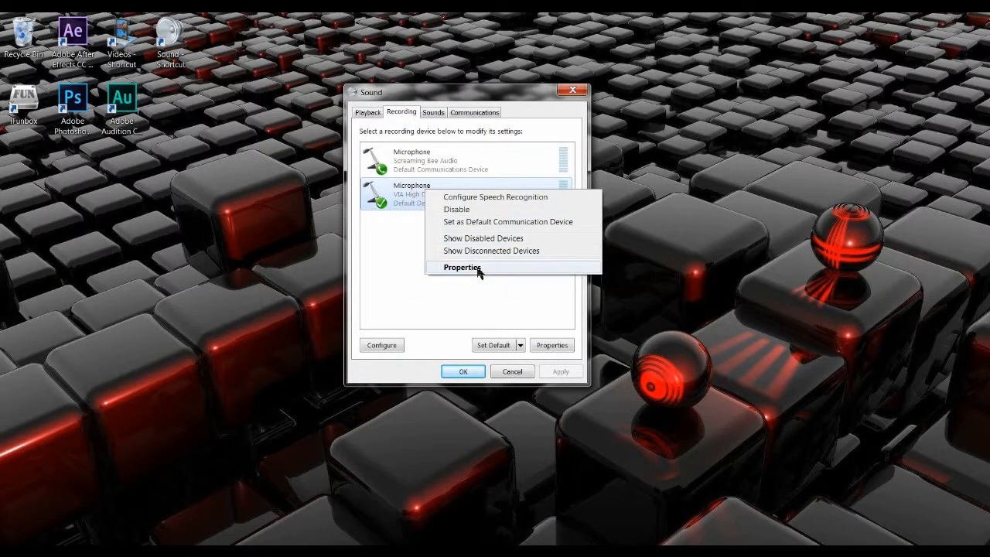
left_click(461, 266)
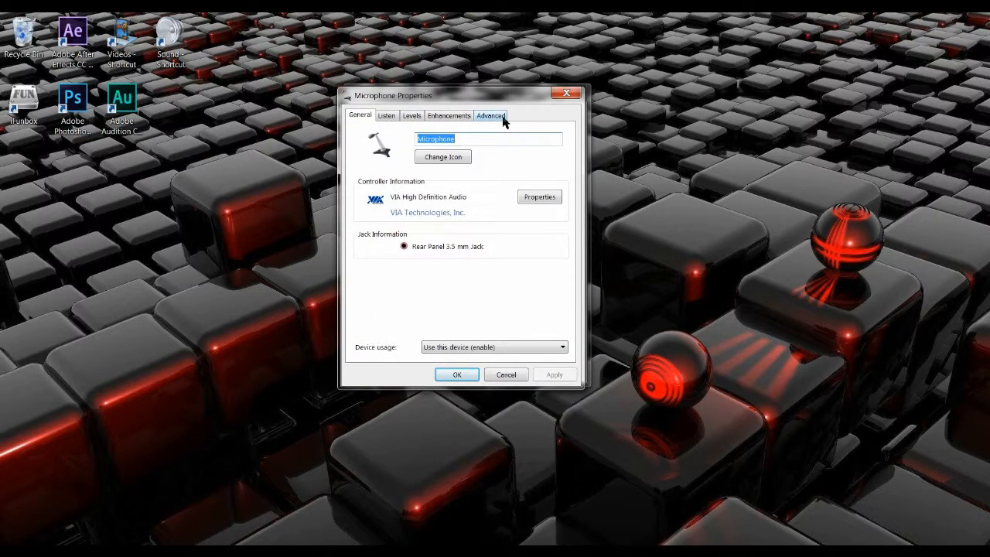
left_click(491, 114)
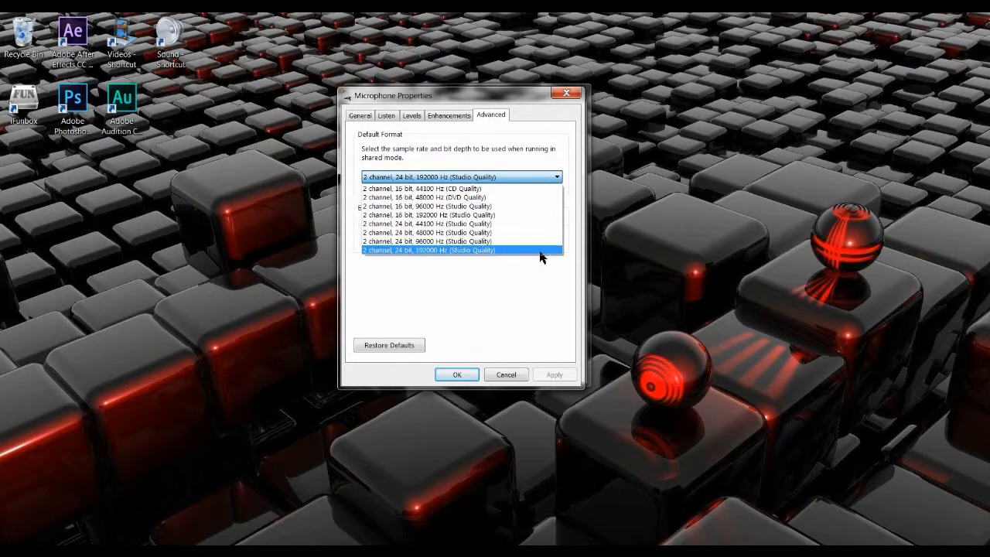
mouse_move(542, 269)
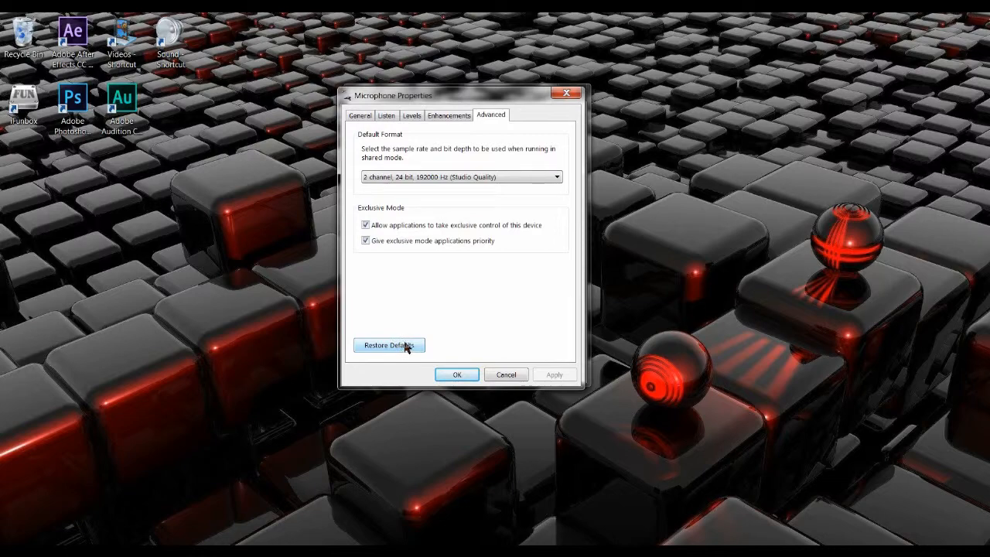
mouse_move(525, 241)
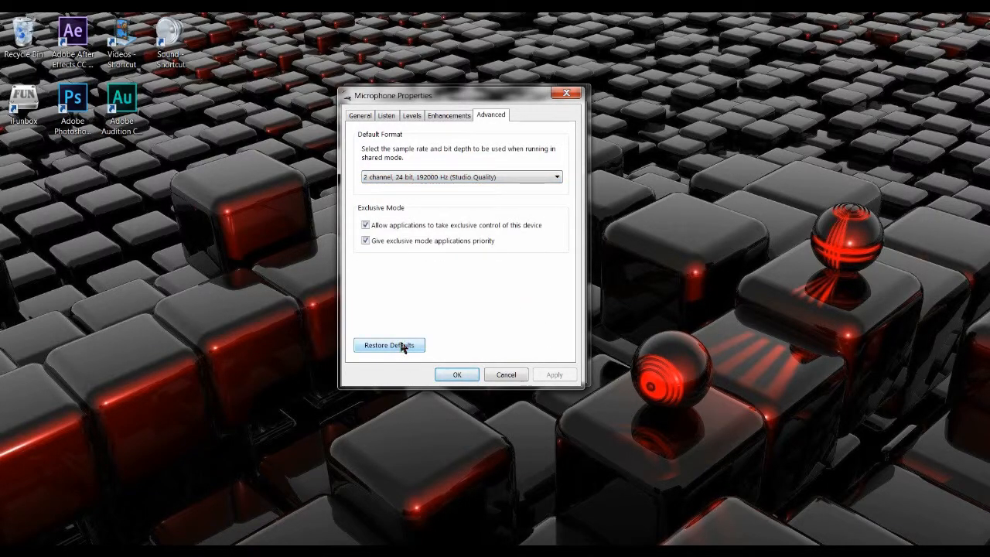
Restore the default 2 channel, 24 bit, 48000 Hz format and apply it despite the device-in-use warning
left_click(390, 345)
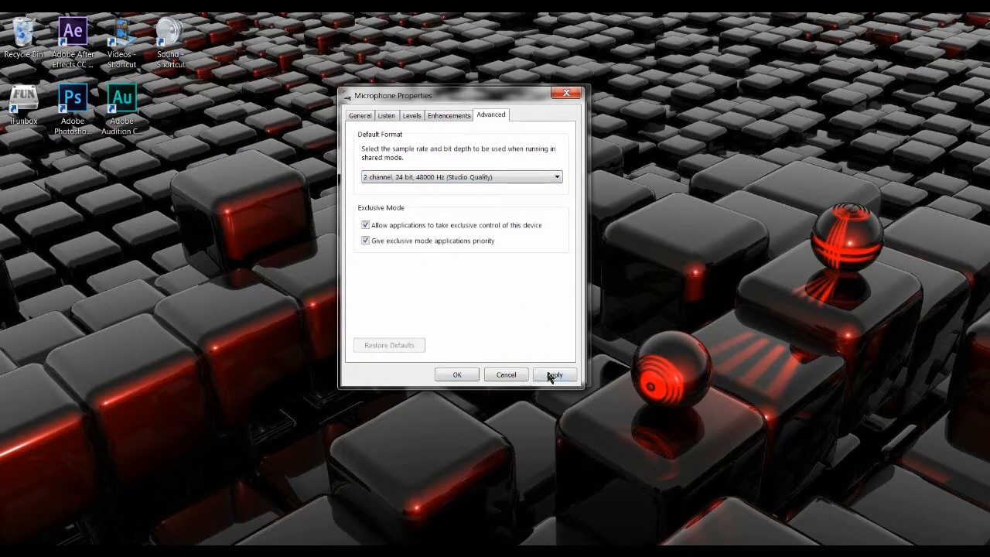
left_click(554, 374)
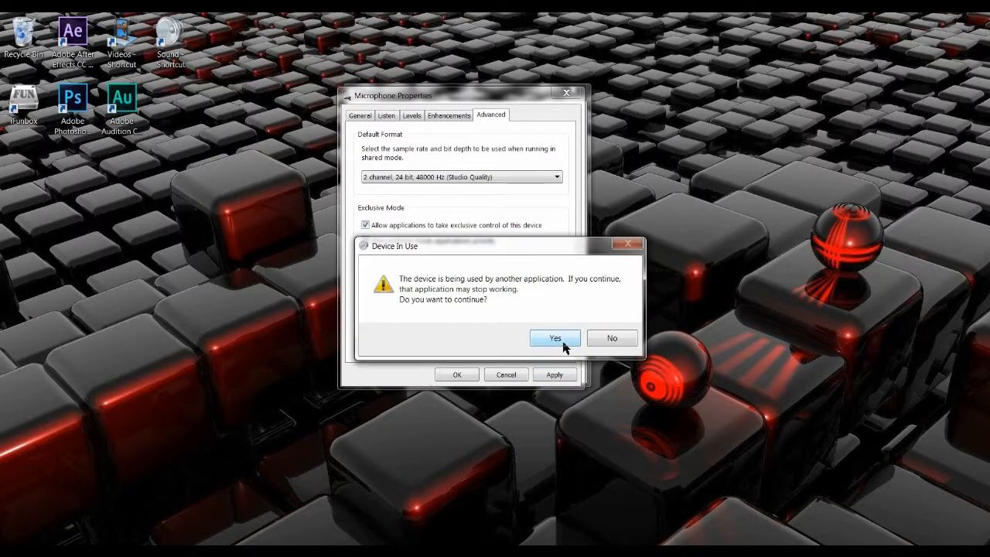
left_click(554, 337)
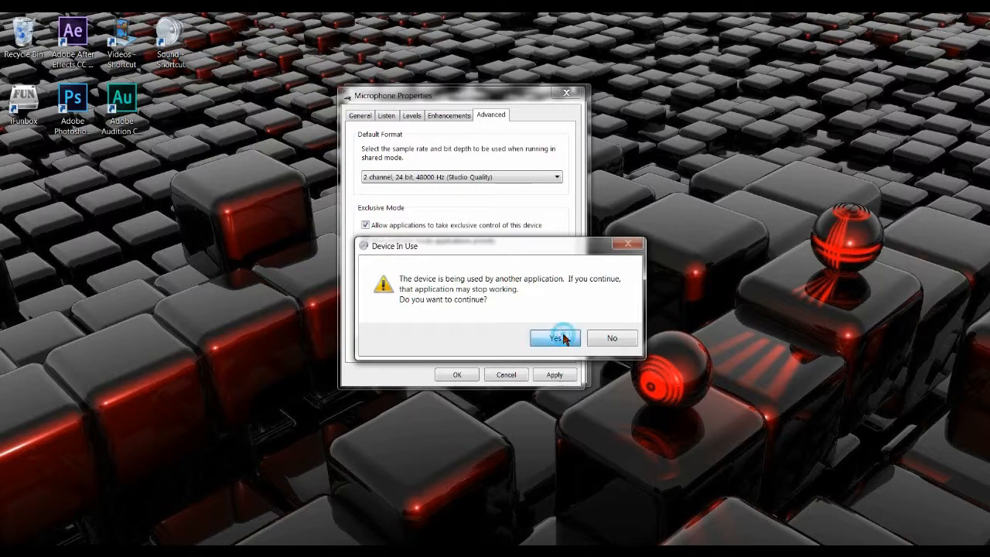
left_click(554, 337)
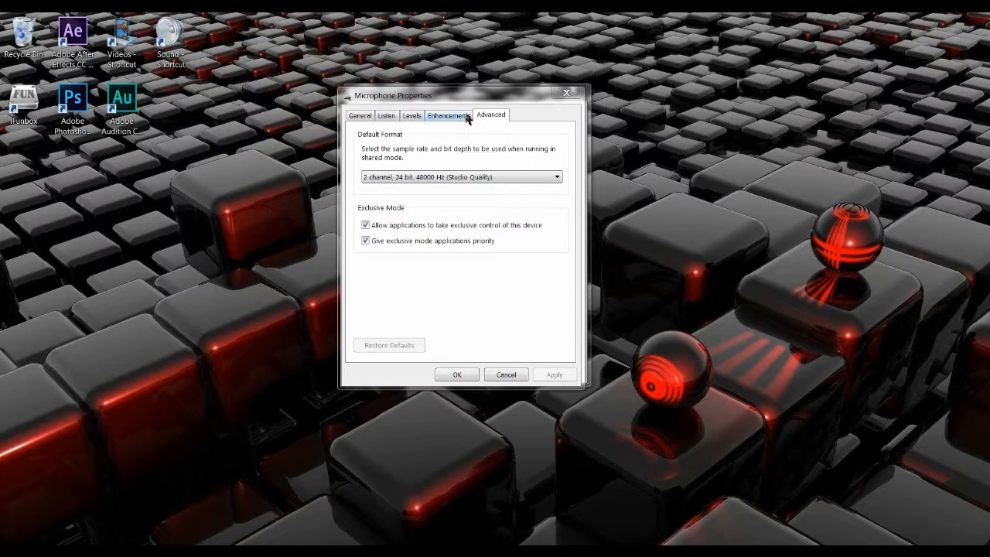
Show the microphone's Enhancements settings with disable-all-enhancements left unchecked
left_click(449, 114)
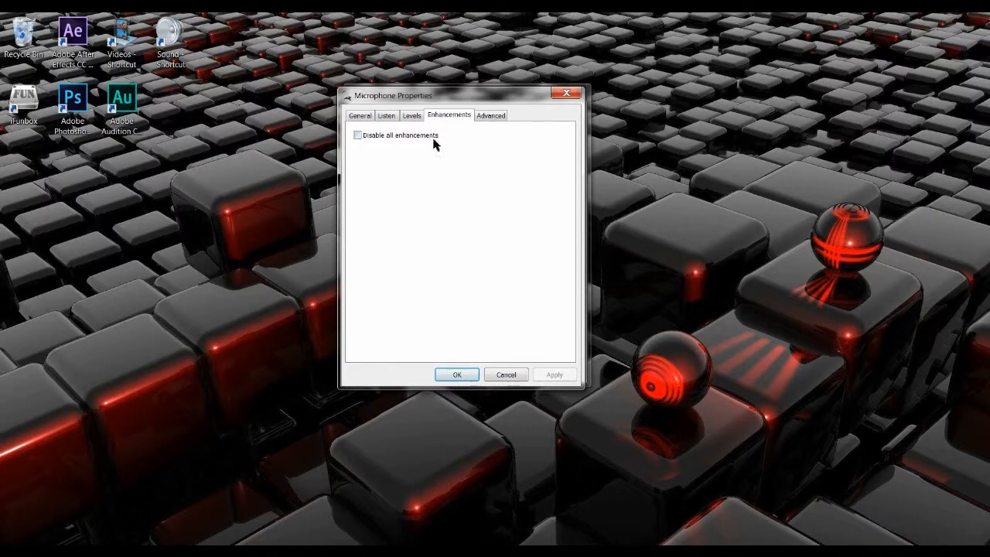
mouse_move(387, 152)
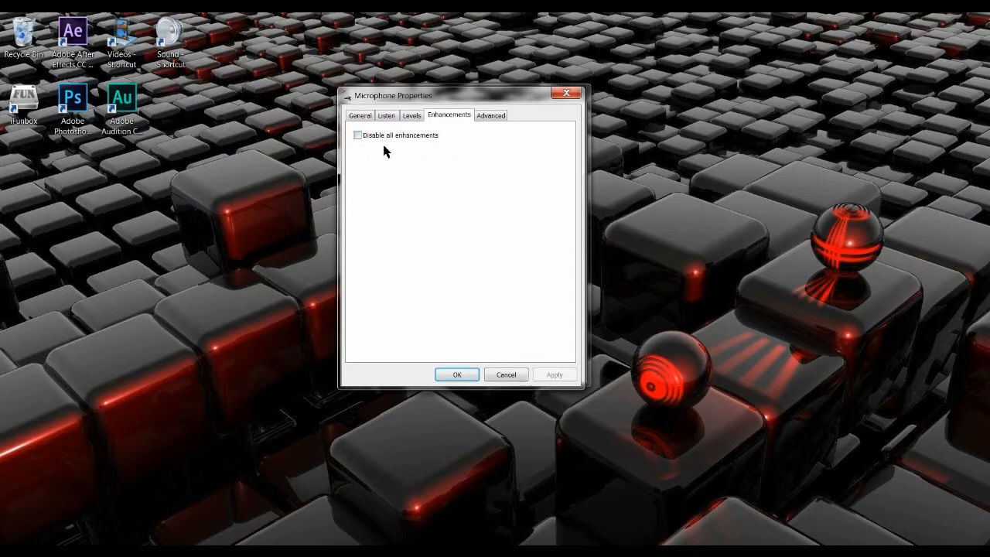
mouse_move(486, 150)
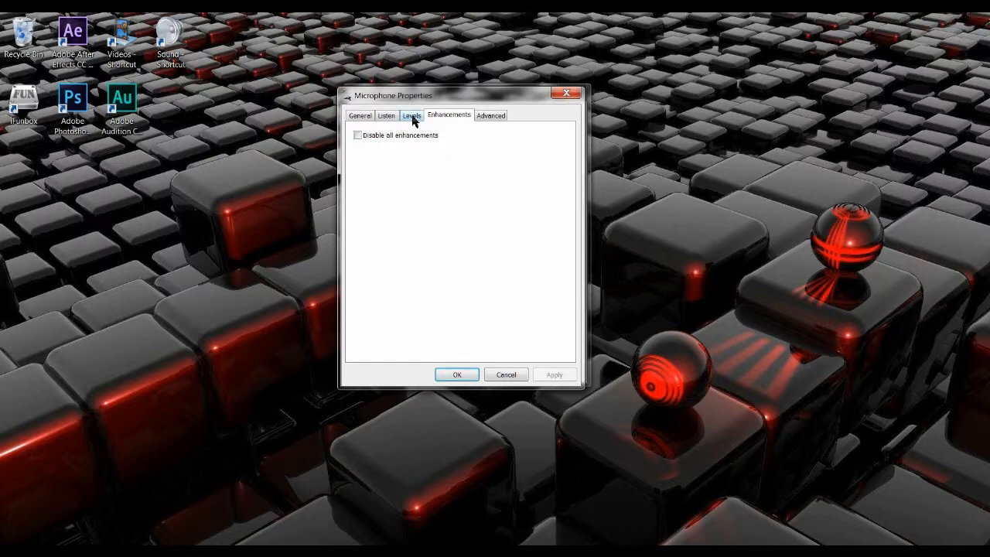
Set Microphone Boost to +30.0 dB and settle the Microphone level slider at 22
left_click(411, 114)
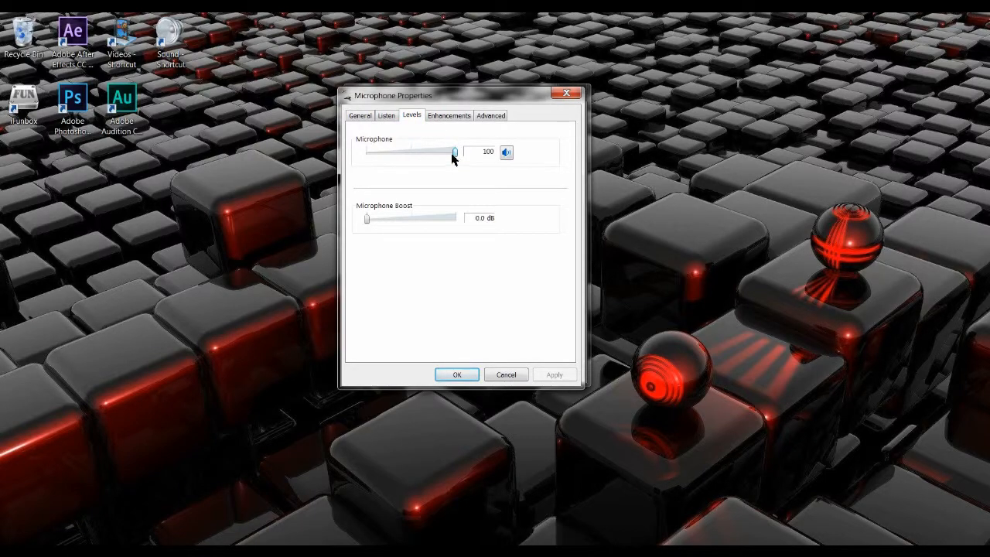
mouse_move(369, 224)
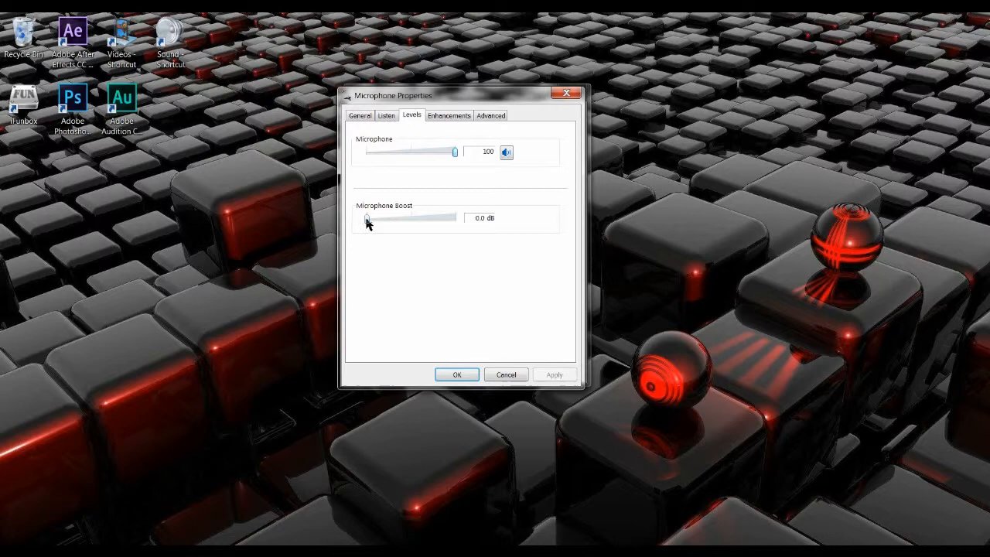
left_click_drag(365, 218, 455, 218)
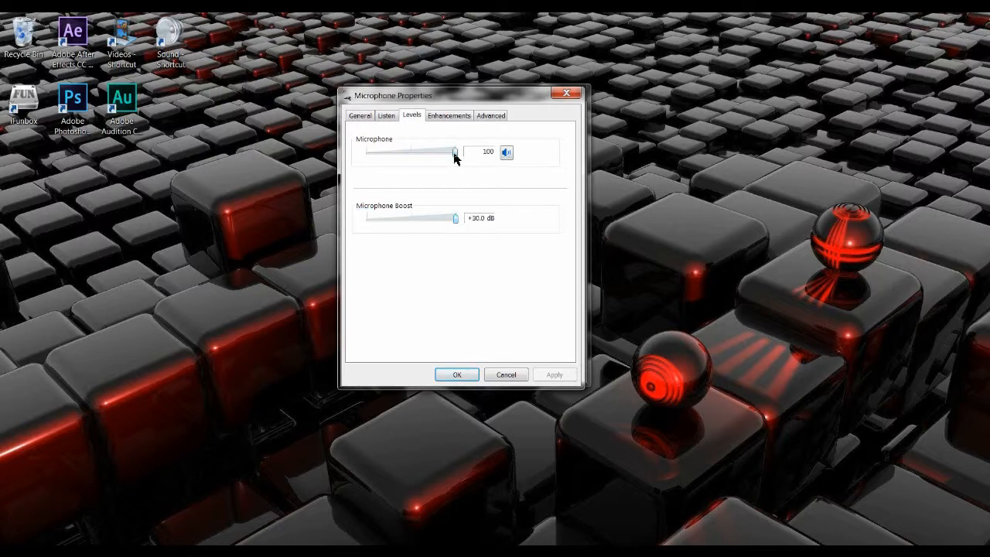
left_click_drag(455, 151, 390, 151)
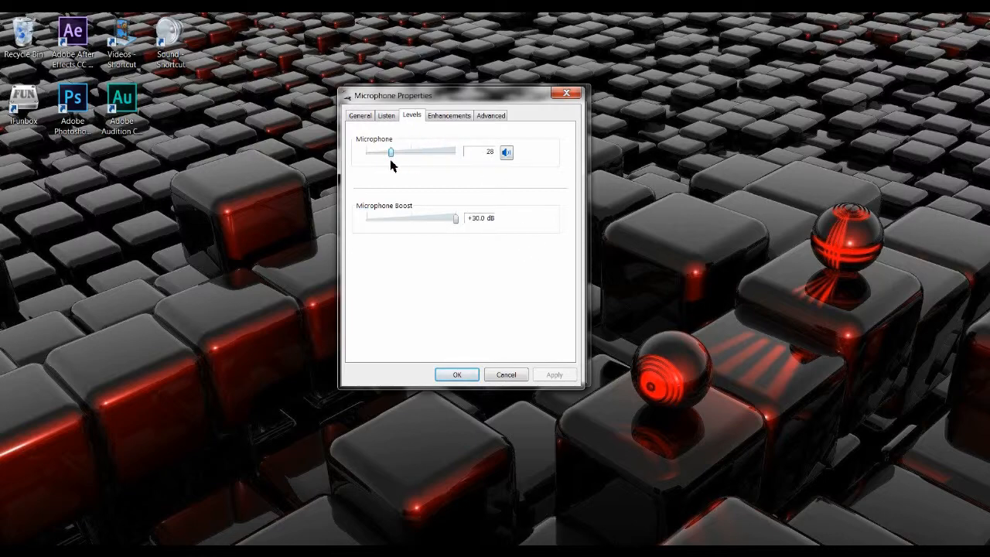
left_click_drag(390, 151, 384, 152)
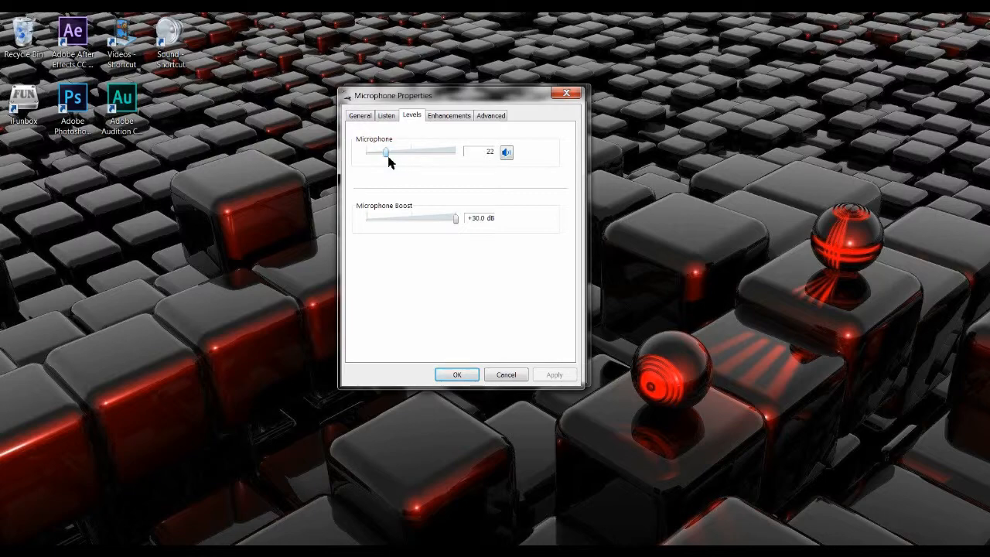
left_click_drag(396, 151, 385, 151)
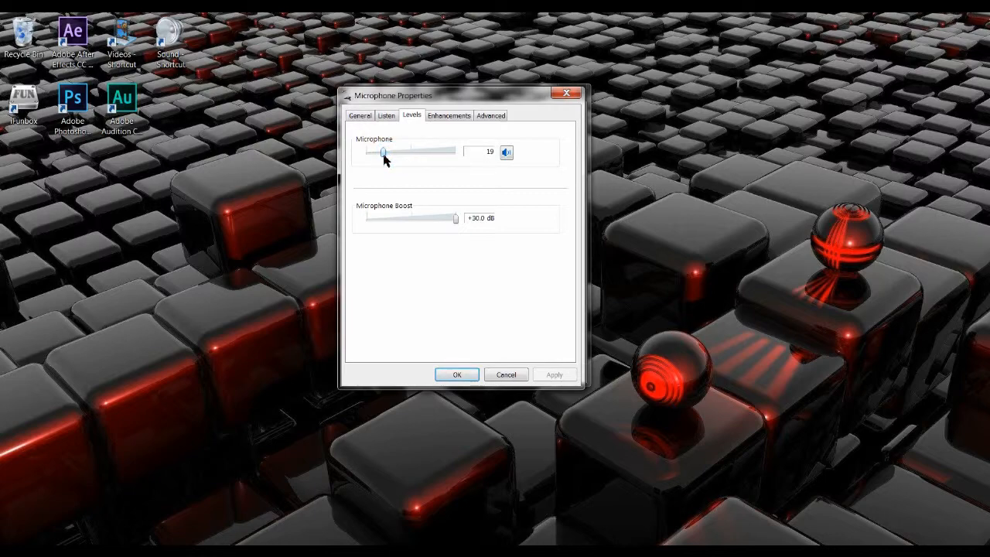
left_click_drag(384, 152, 455, 151)
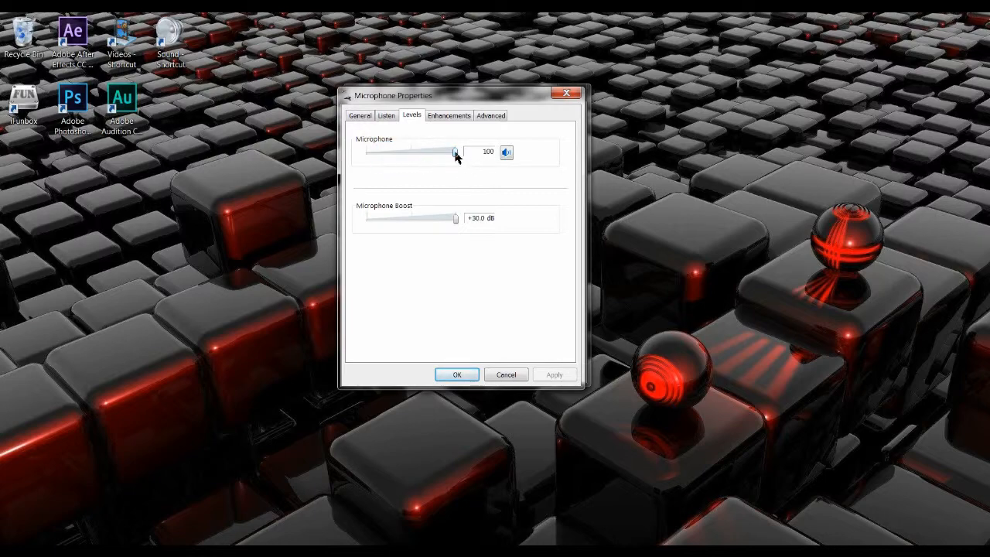
left_click_drag(457, 152, 379, 151)
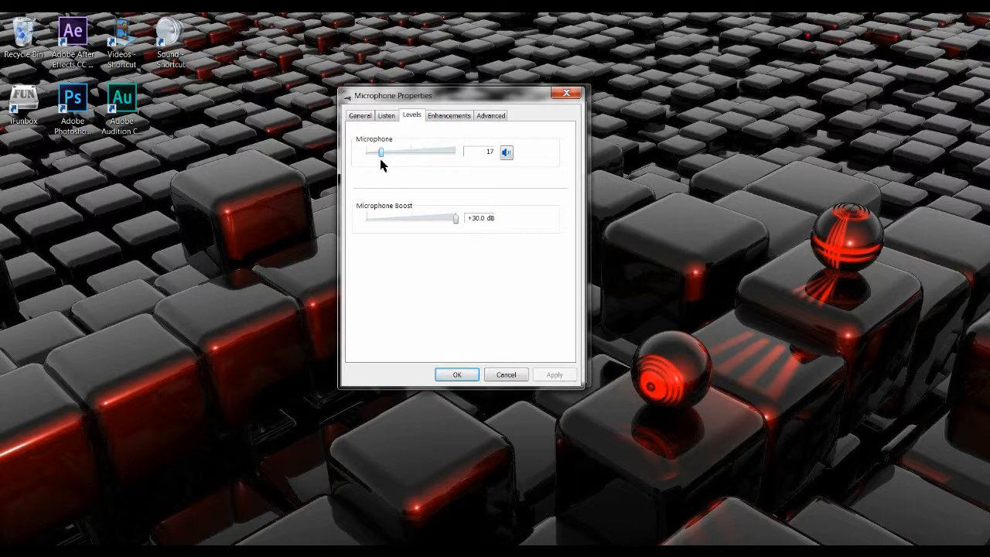
left_click_drag(381, 151, 402, 151)
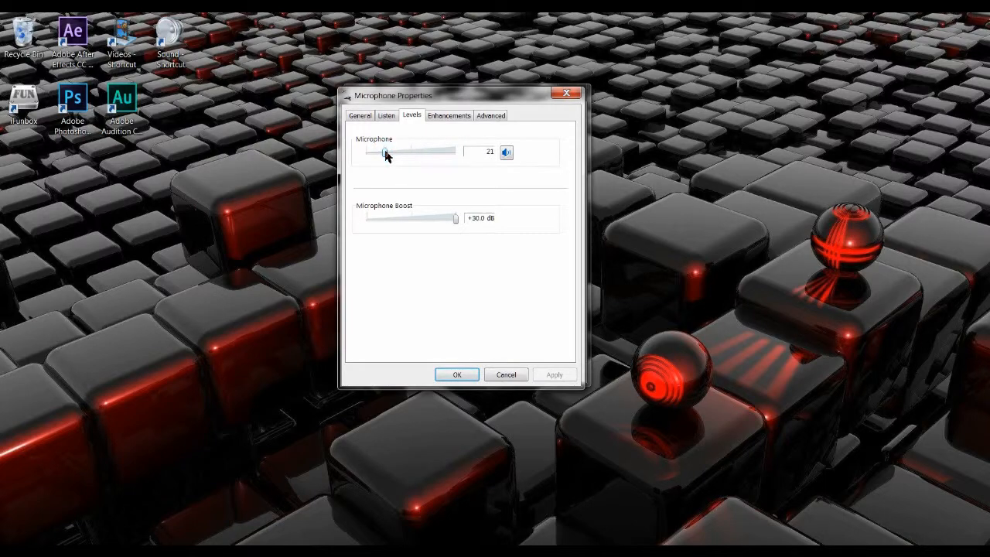
left_click_drag(386, 151, 396, 152)
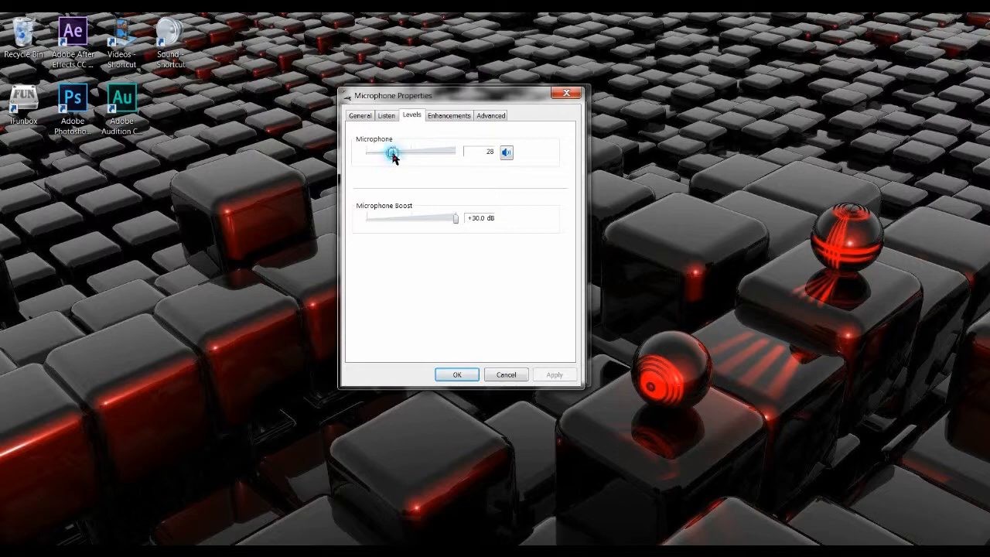
left_click_drag(390, 153, 383, 153)
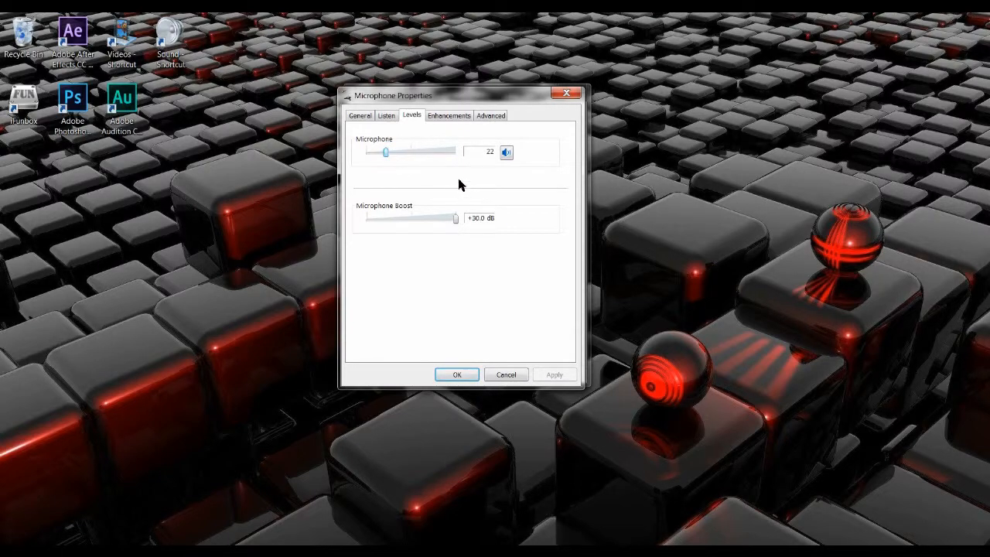
mouse_move(452, 184)
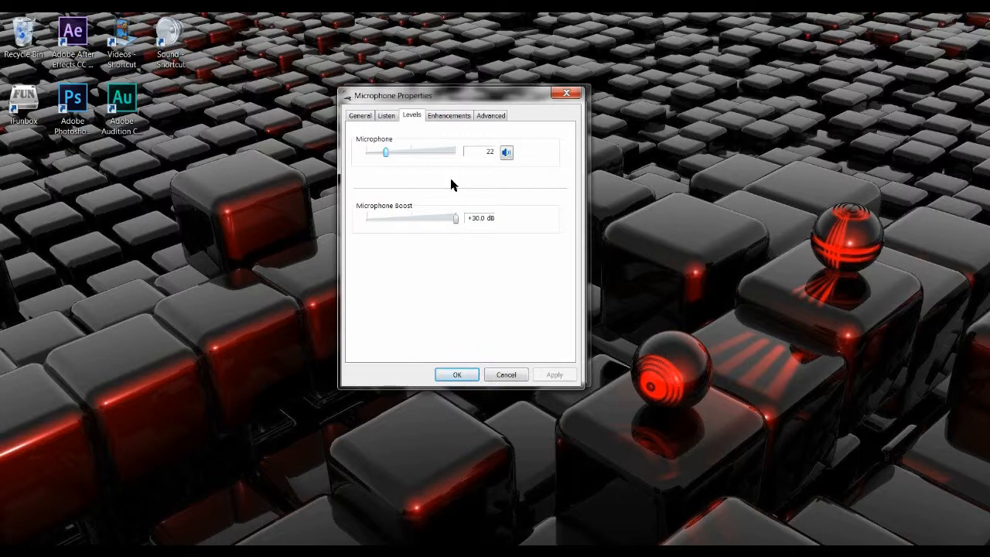
mouse_move(529, 297)
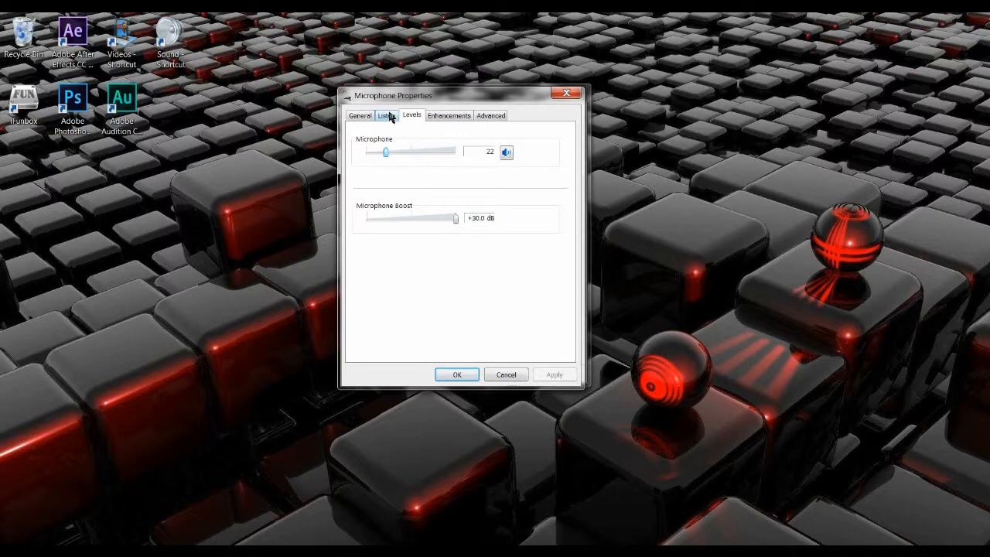
Glance at the Listen and General settings, then confirm with OK to close Microphone Properties
left_click(387, 115)
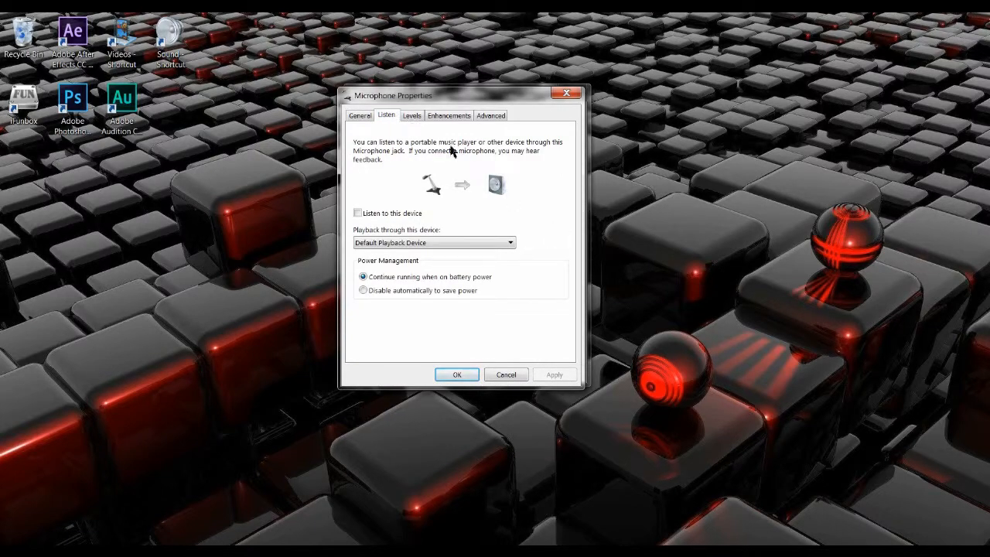
left_click(359, 115)
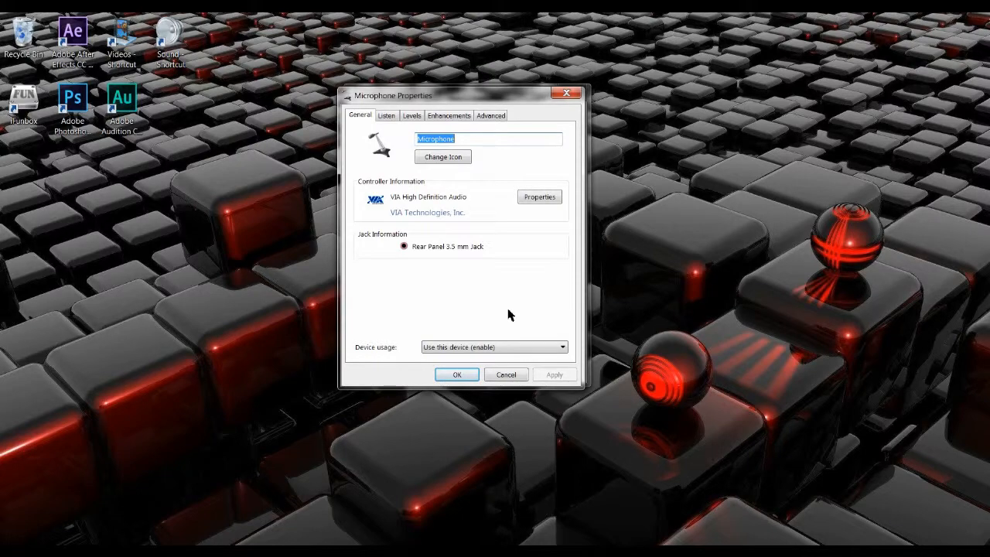
mouse_move(507, 280)
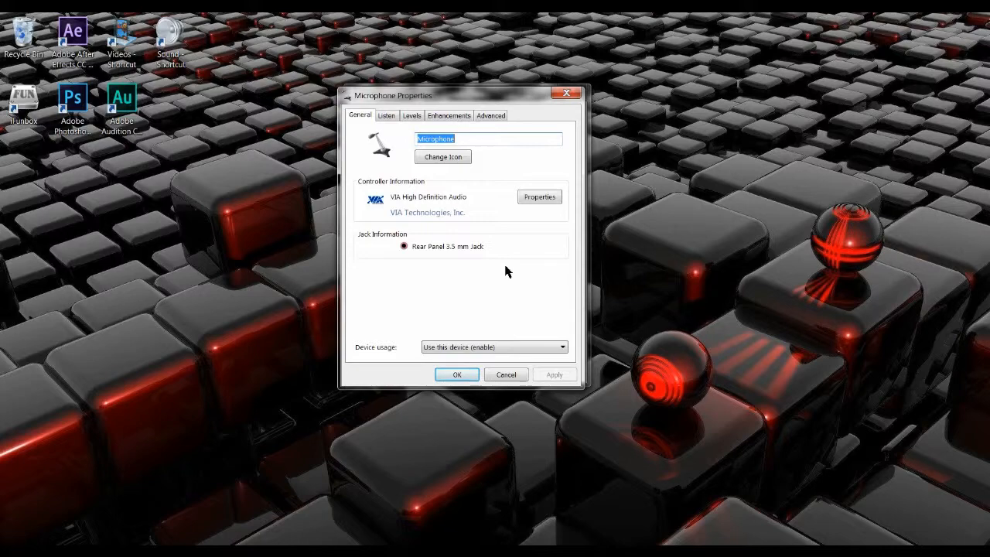
mouse_move(479, 301)
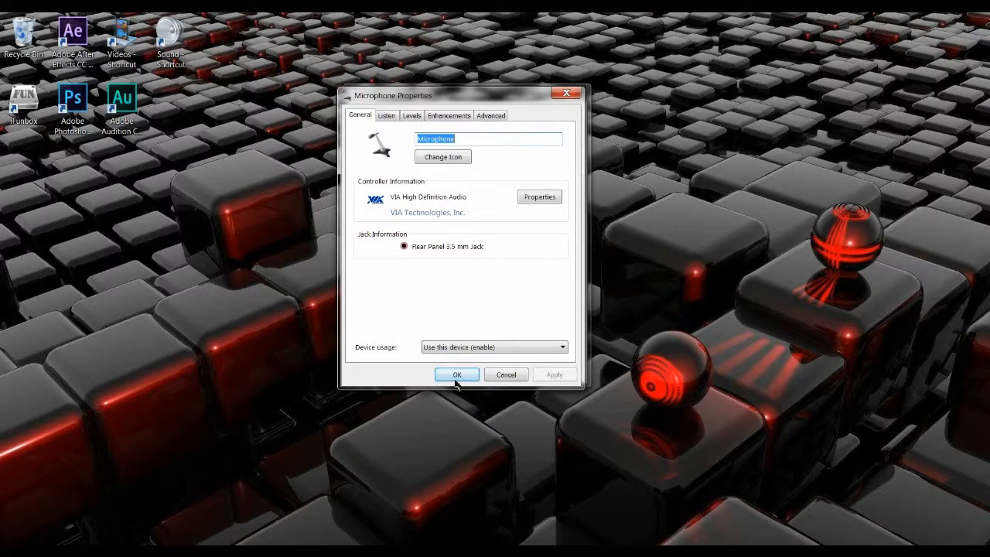
left_click(456, 375)
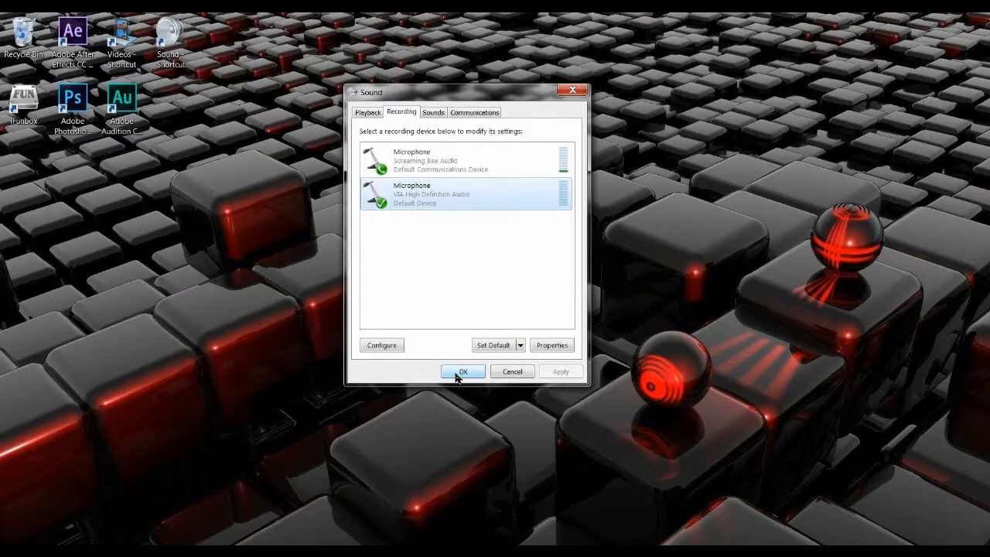